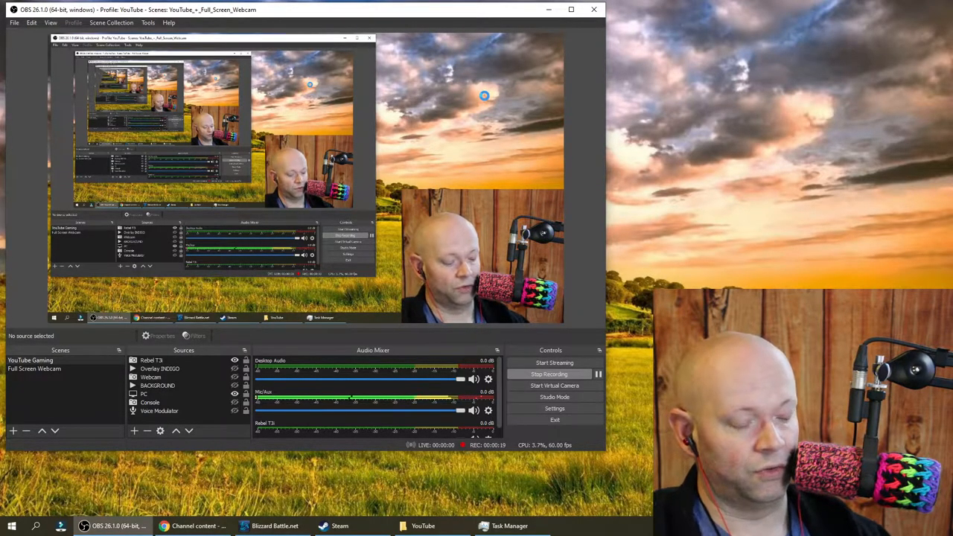
# - Open Task Manager's process list, sorted by CPU with Windows Camera Frame Server on top
pyautogui.click(509, 525)
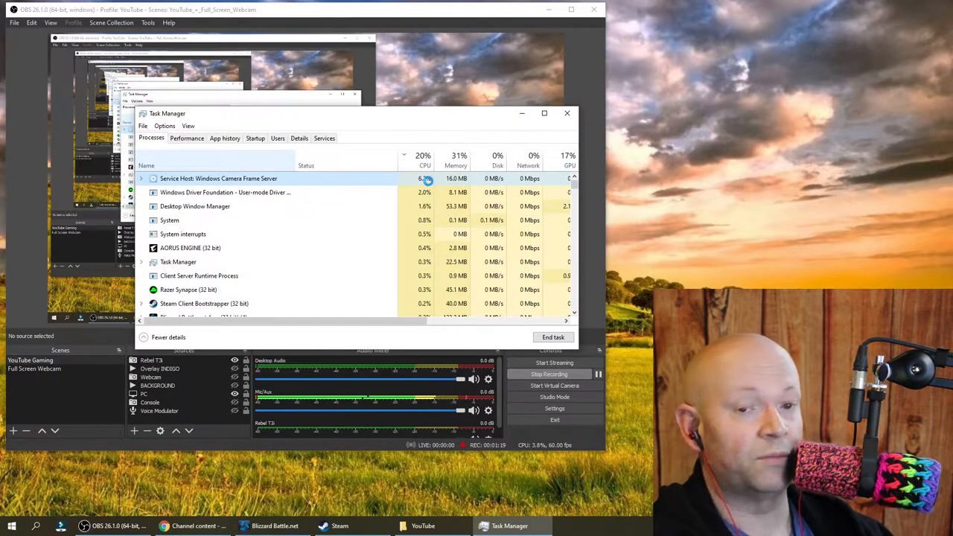
# - Try to end Windows Camera Frame Server, then close the system-process warning without ending it
pyautogui.rightClick(218, 178)
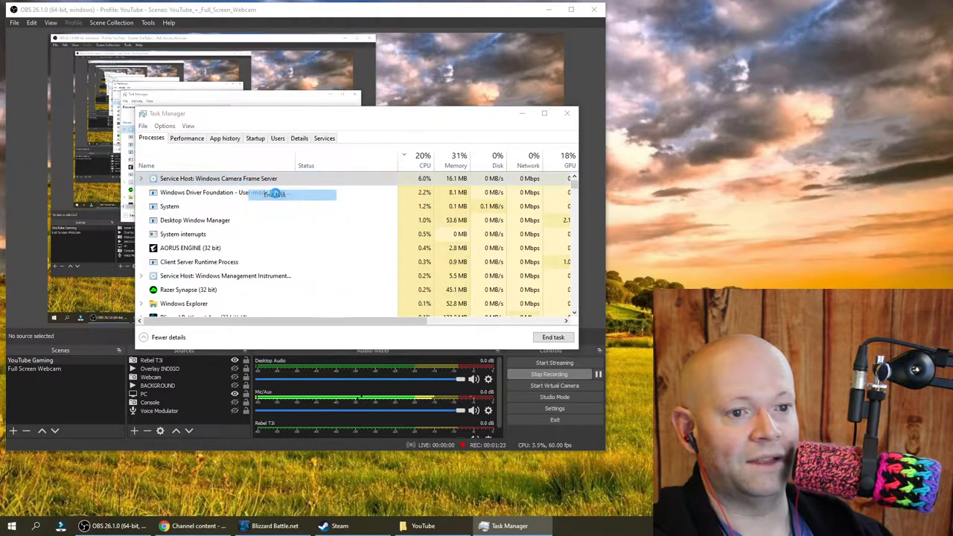
pyautogui.click(553, 337)
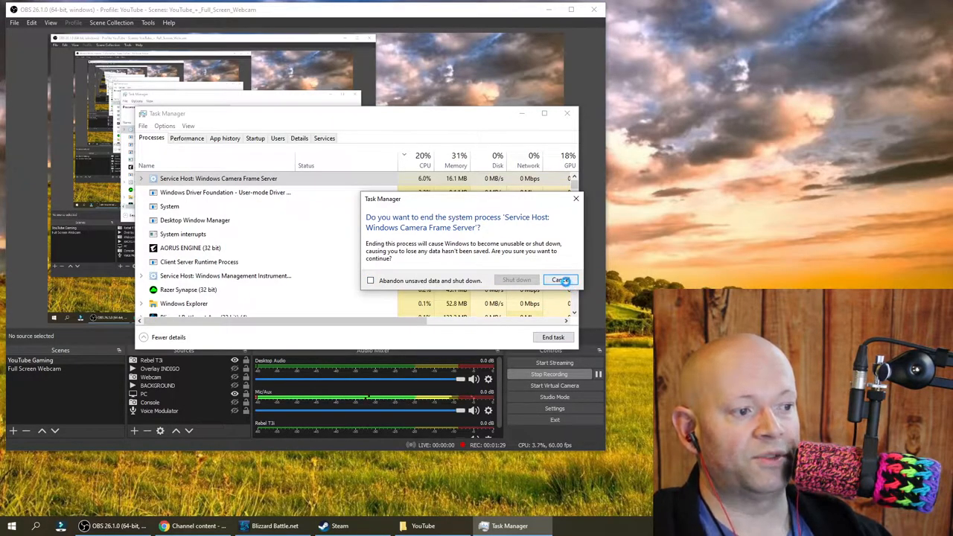
pyautogui.click(559, 280)
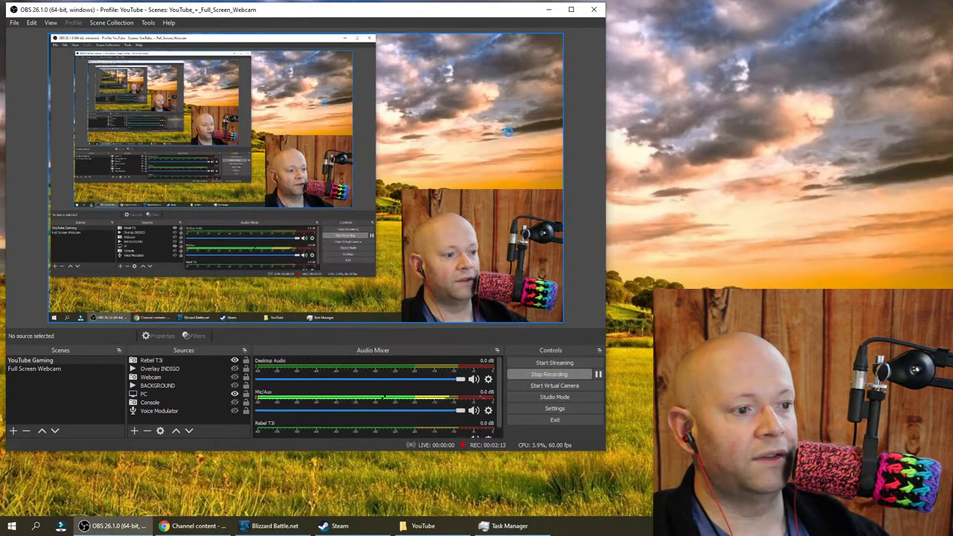
pyautogui.moveTo(491, 146)
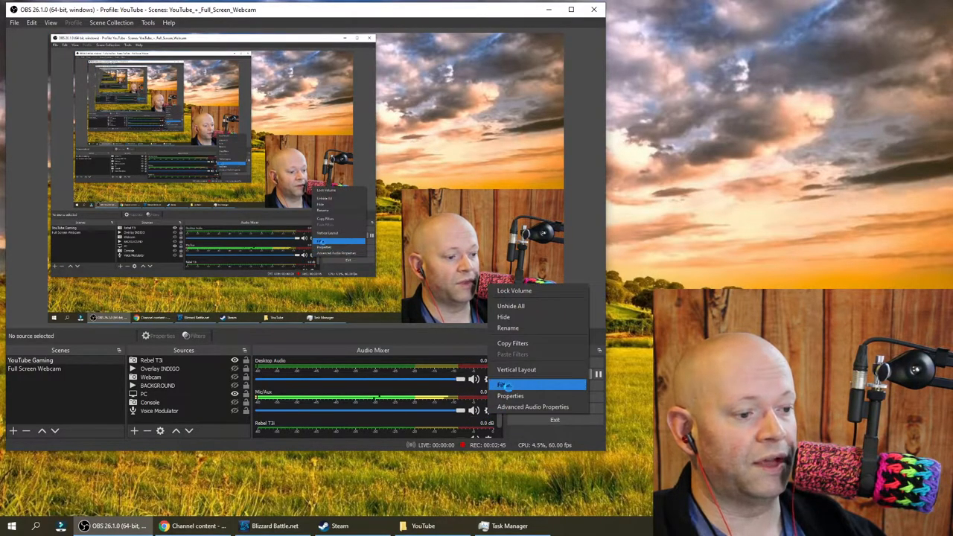
# - Open the Mic/Aux filters and view the third audio filter's settings
pyautogui.click(502, 384)
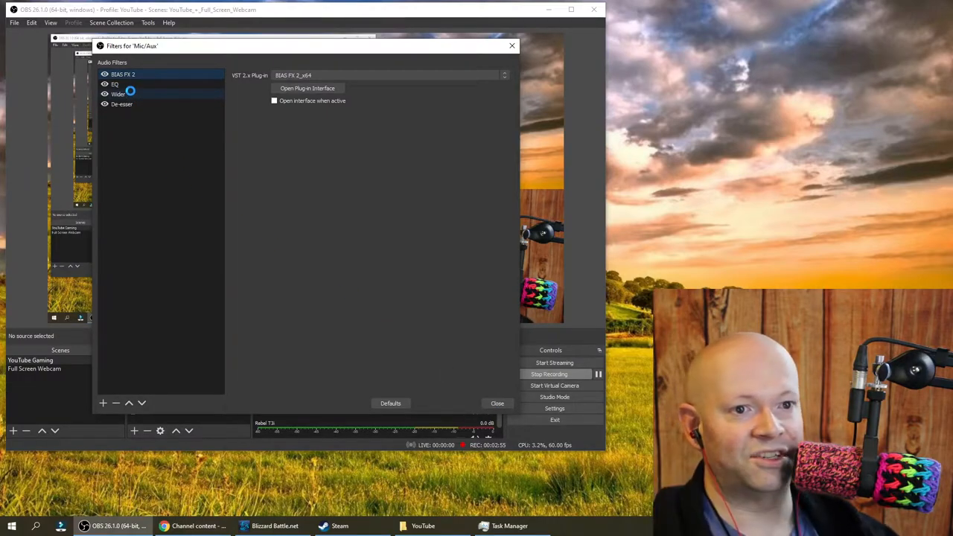
pyautogui.click(123, 74)
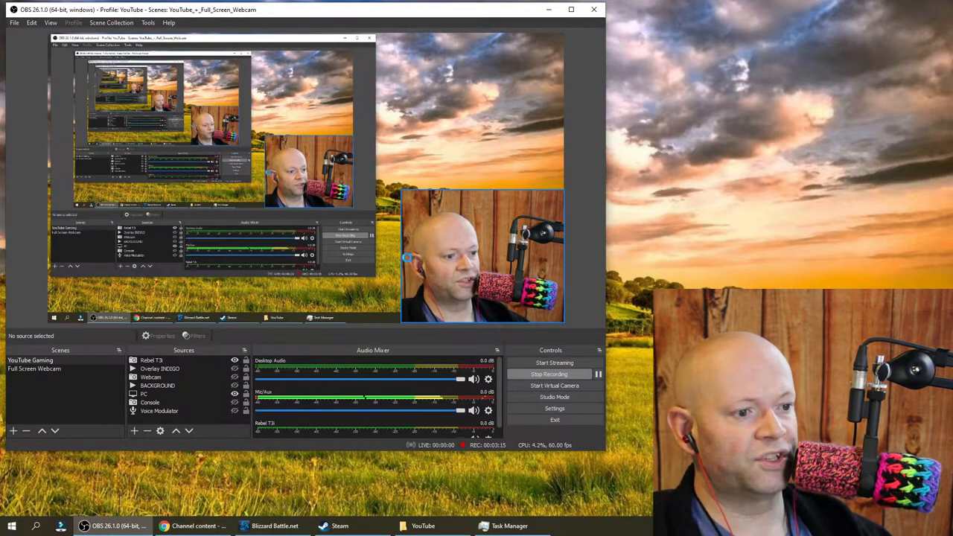
pyautogui.click(151, 359)
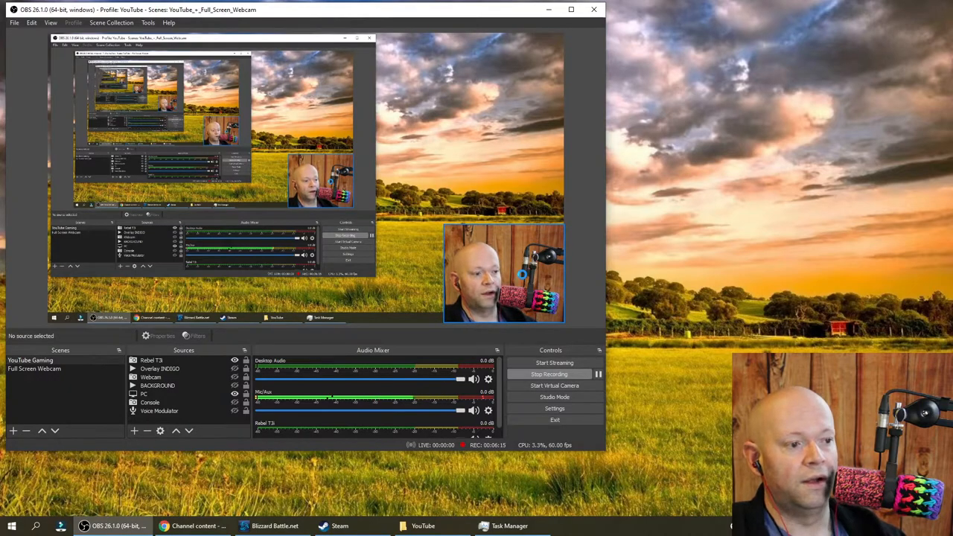
pyautogui.click(502, 273)
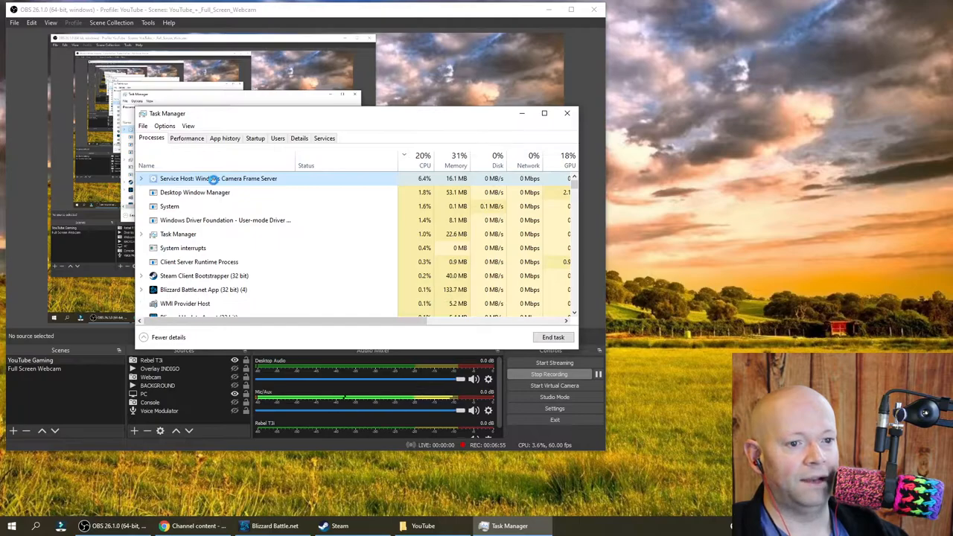
# - End Windows Camera Frame Server again, answering the system-process warning dialog
pyautogui.rightClick(218, 178)
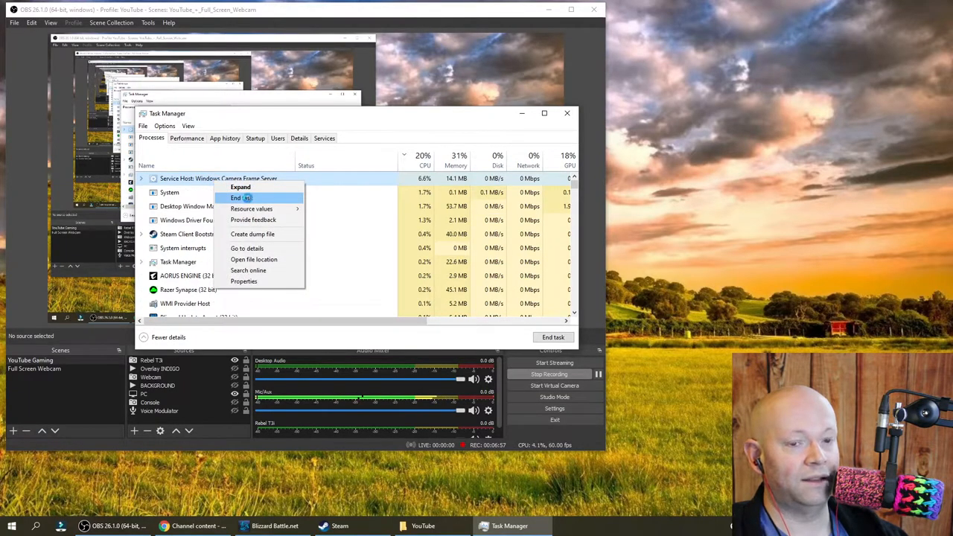
pyautogui.click(235, 198)
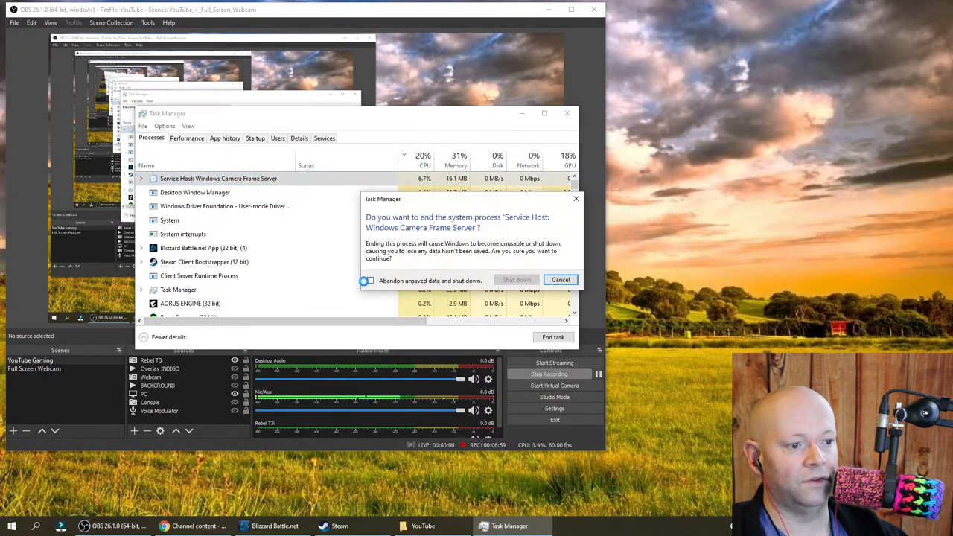
pyautogui.click(559, 279)
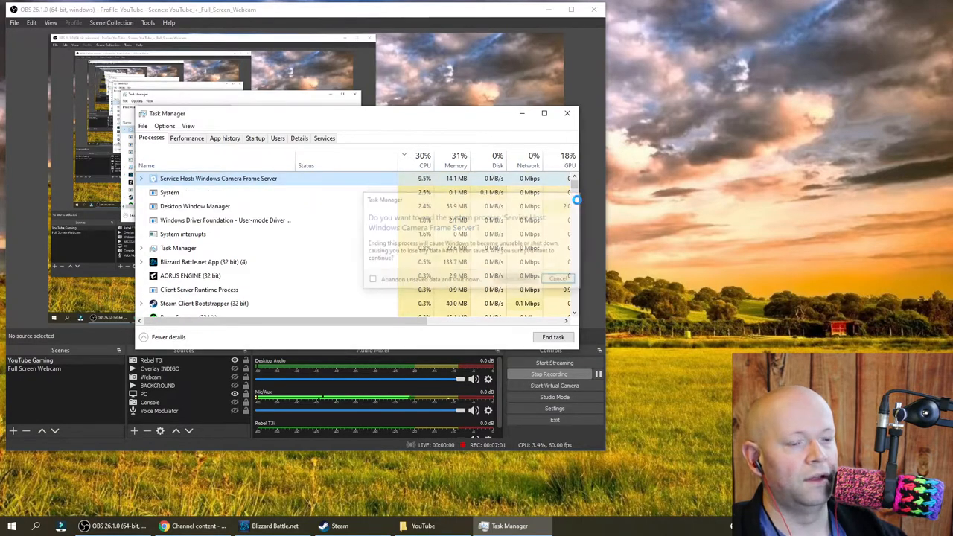
pyautogui.click(557, 277)
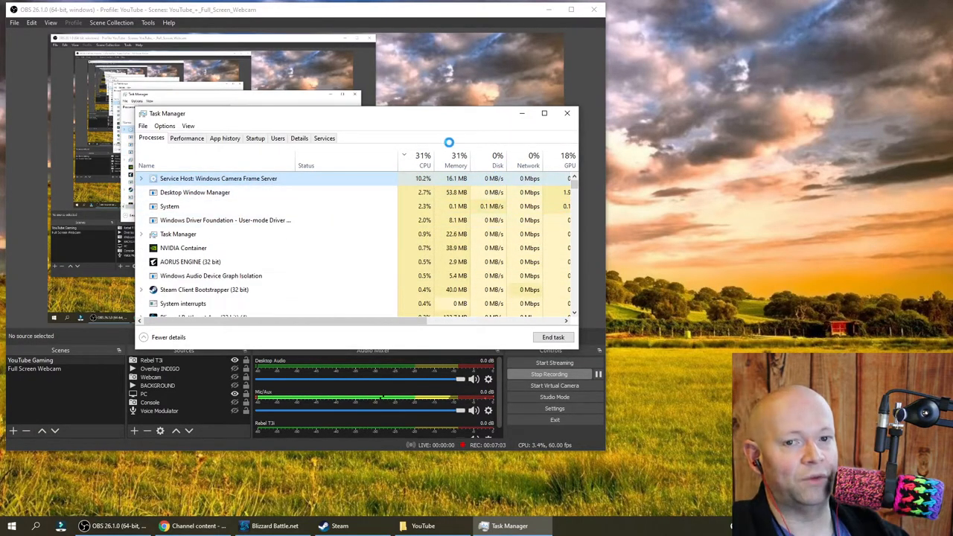